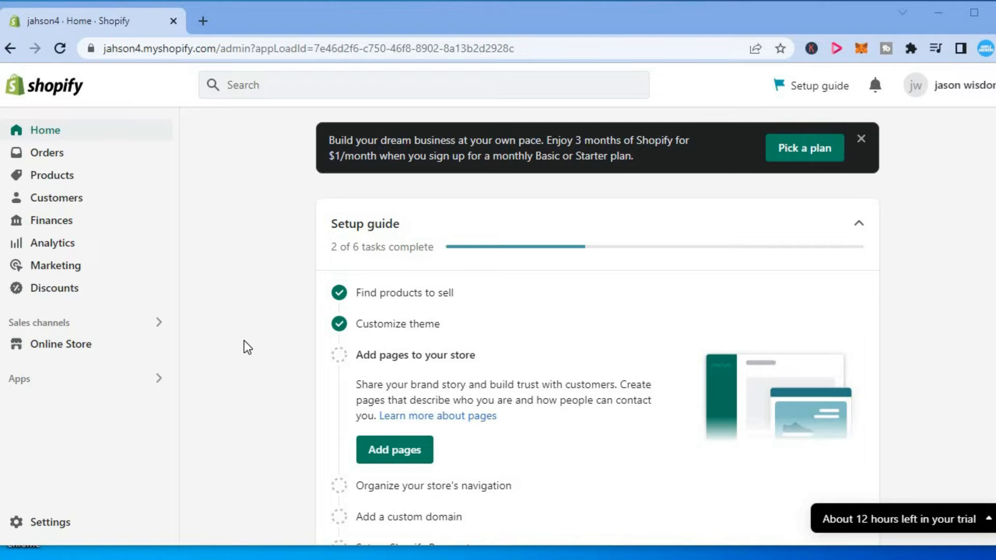
mouse_move(30, 527)
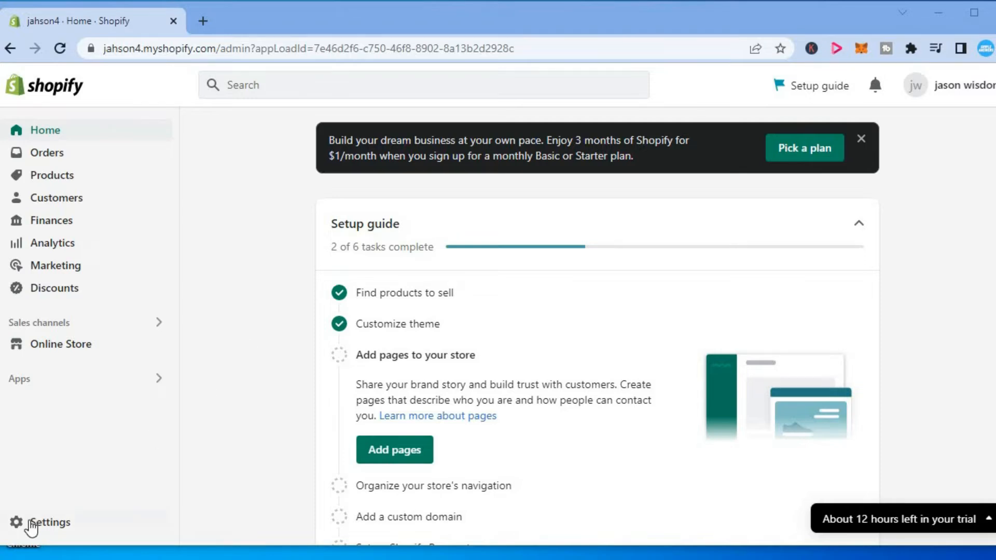
Go to the store's Settings from the admin sidebar.
click(49, 522)
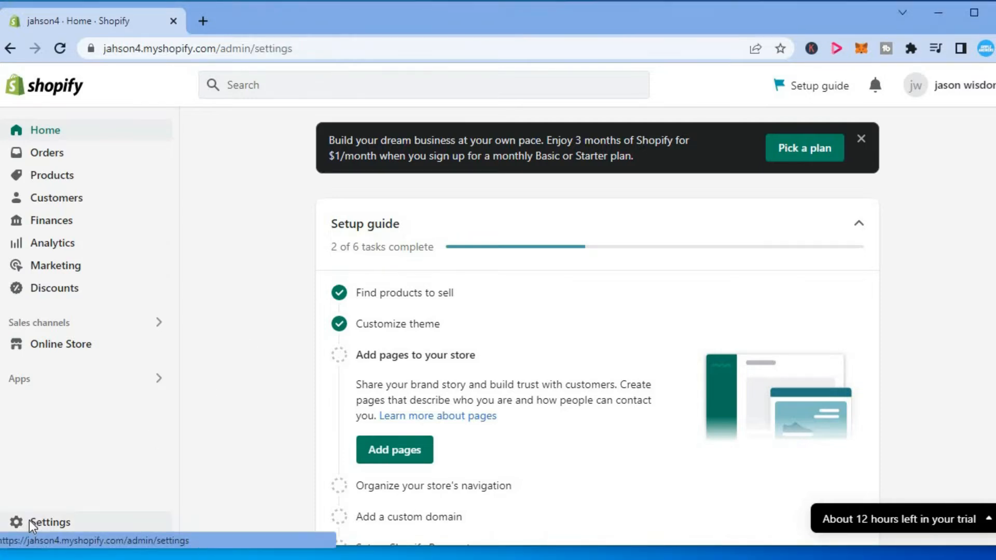
Open Basic information on the Store details page for editing.
click(50, 521)
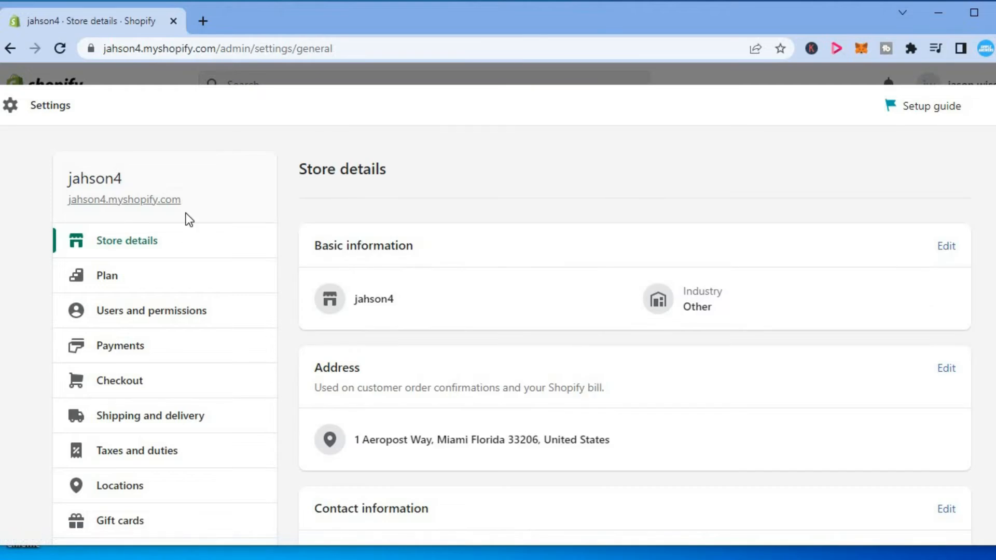
mouse_move(253, 247)
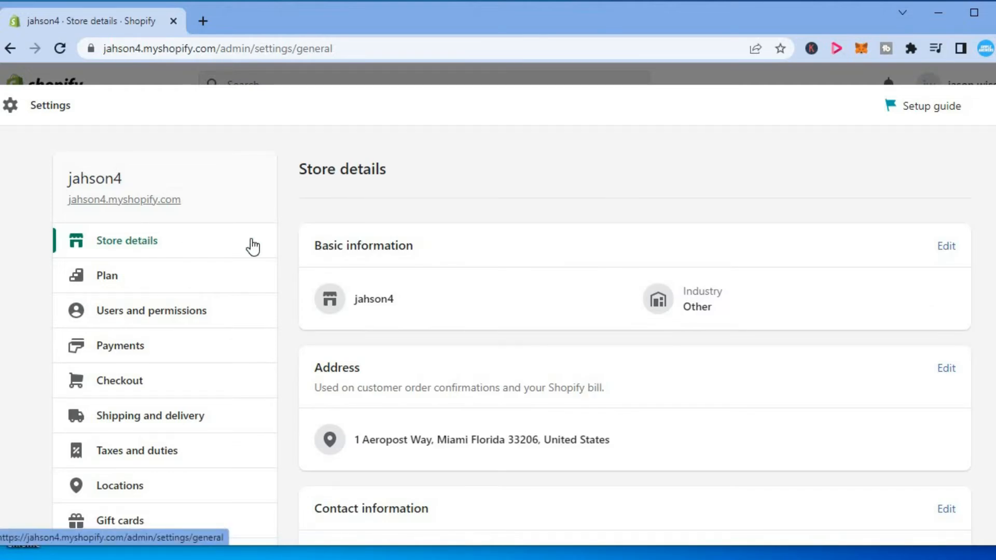
mouse_move(449, 256)
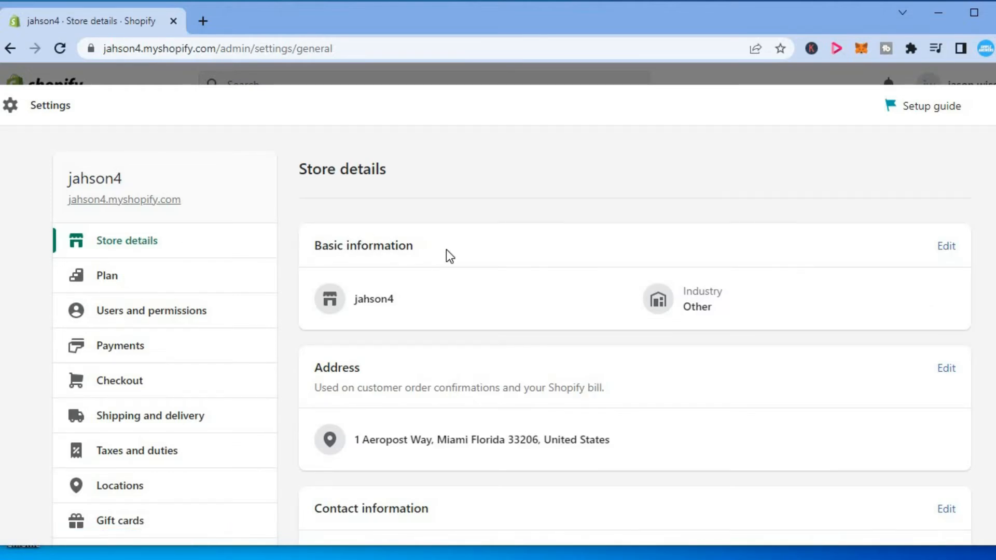
mouse_move(801, 263)
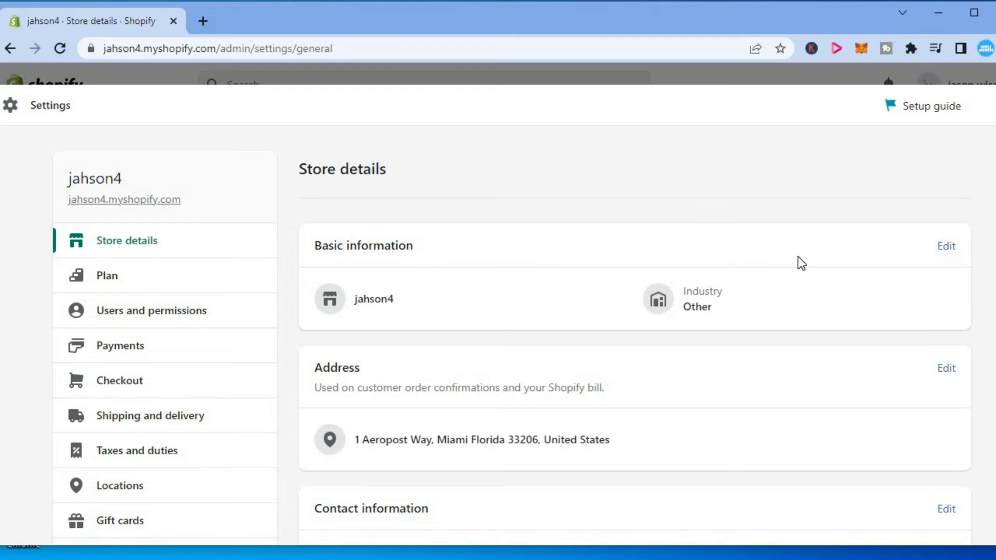
mouse_move(946, 246)
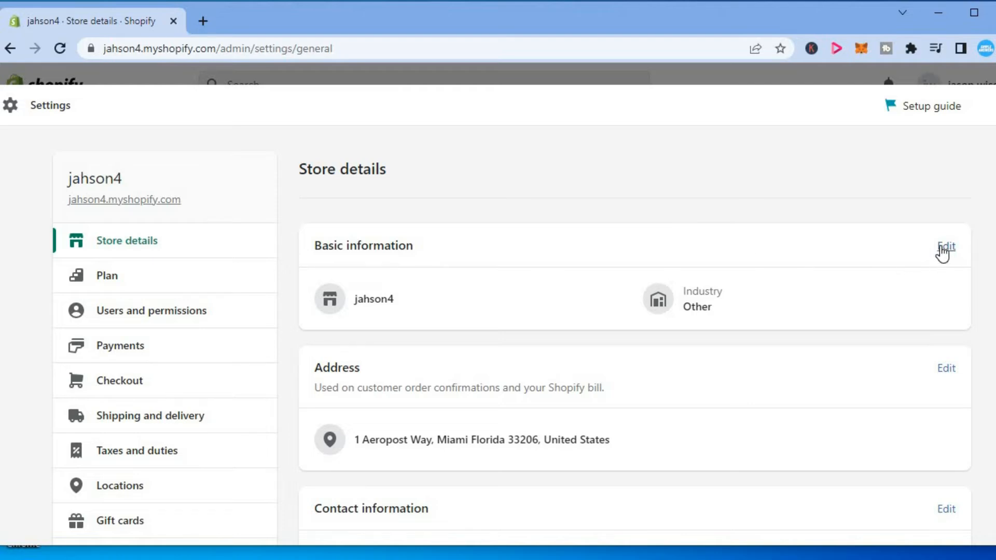
mouse_move(946, 254)
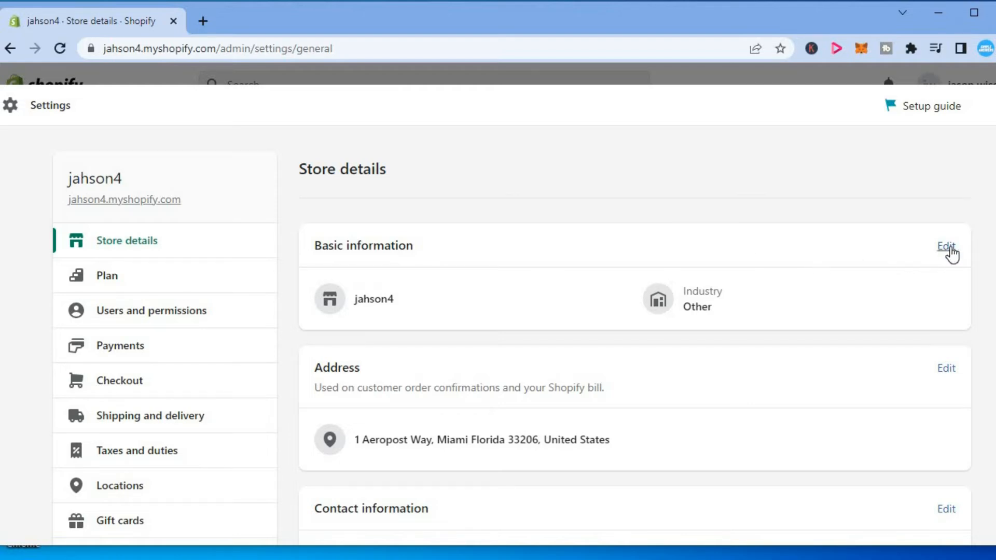
click(945, 247)
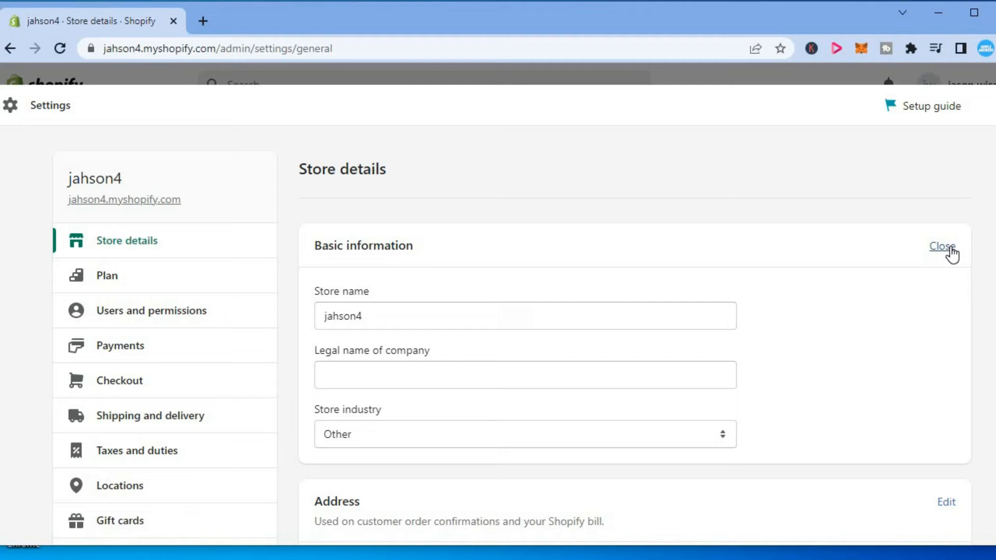
mouse_move(473, 353)
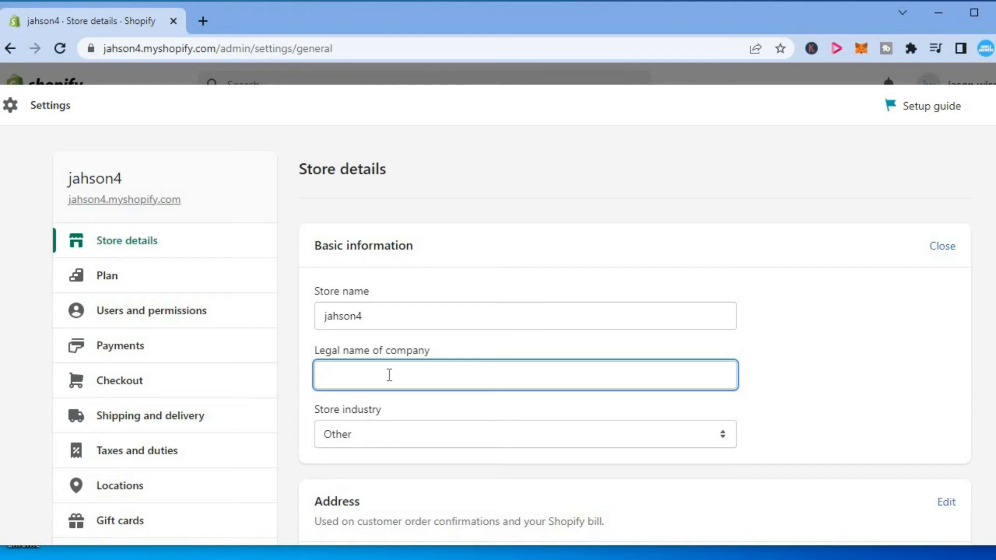
Enter 'test' as the legal name of company and save it.
text(t)
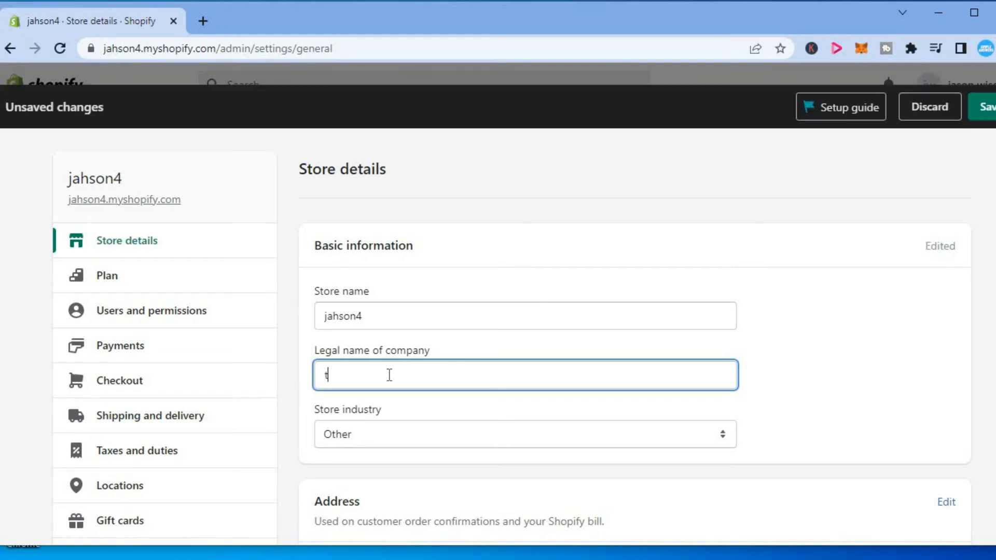
text(est)
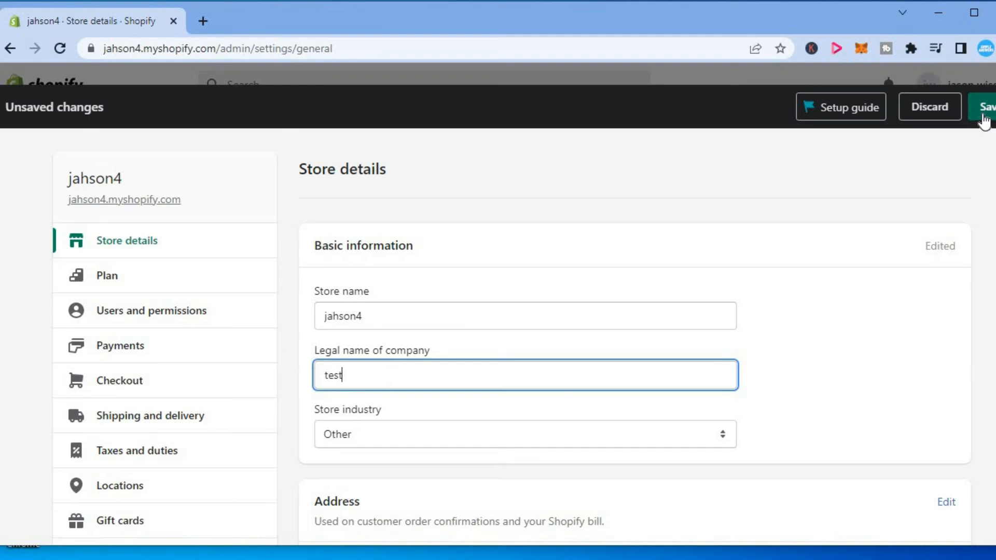
click(988, 107)
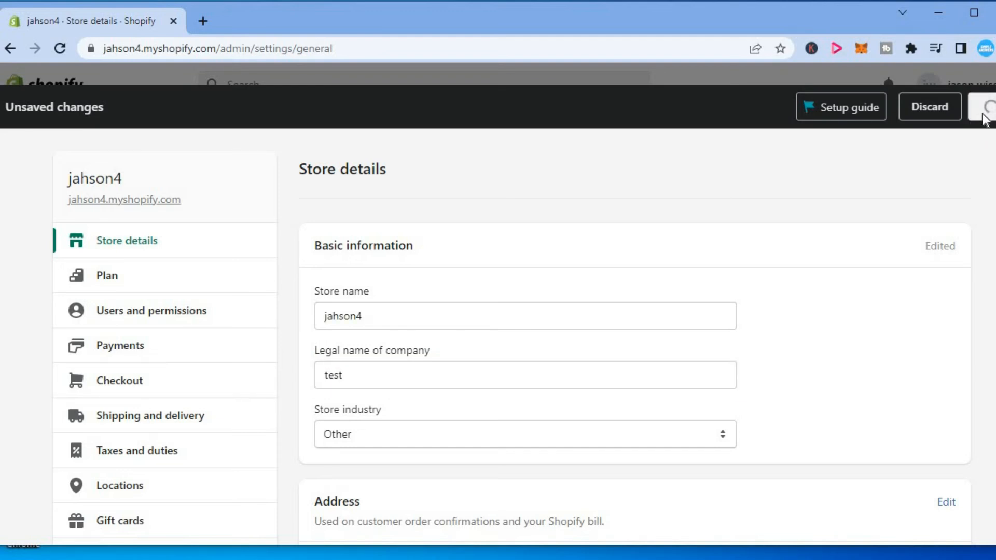
Confirm the save so store details list 'test' as the business name.
click(984, 107)
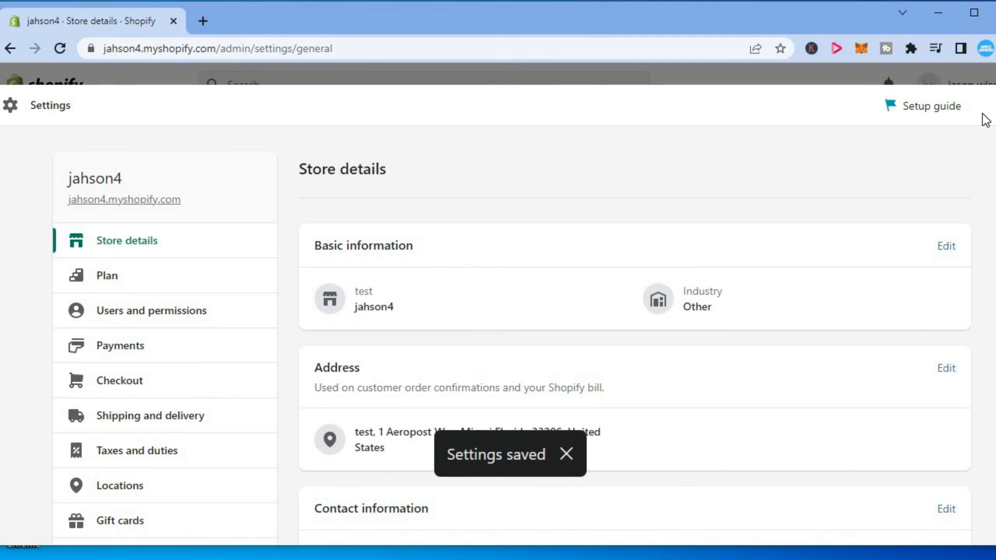
click(566, 455)
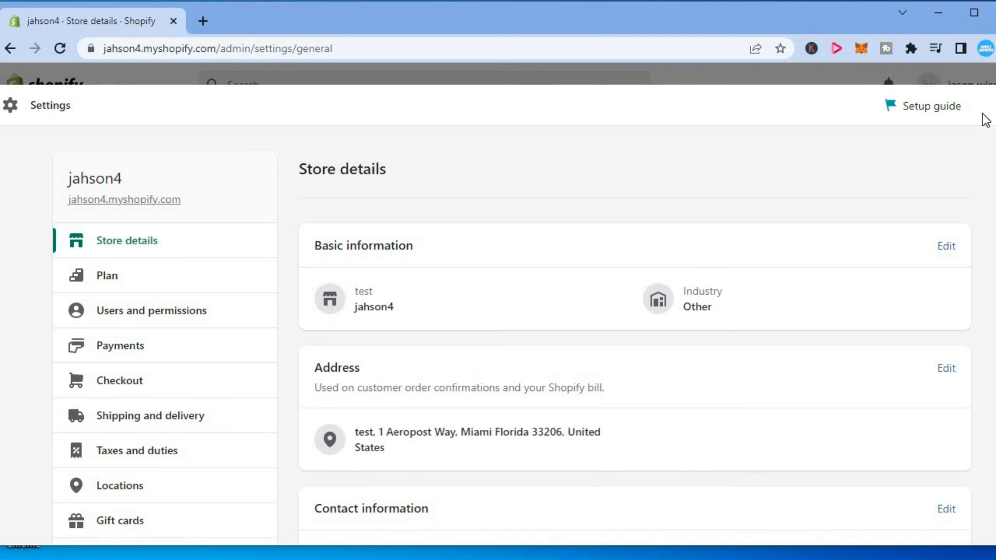